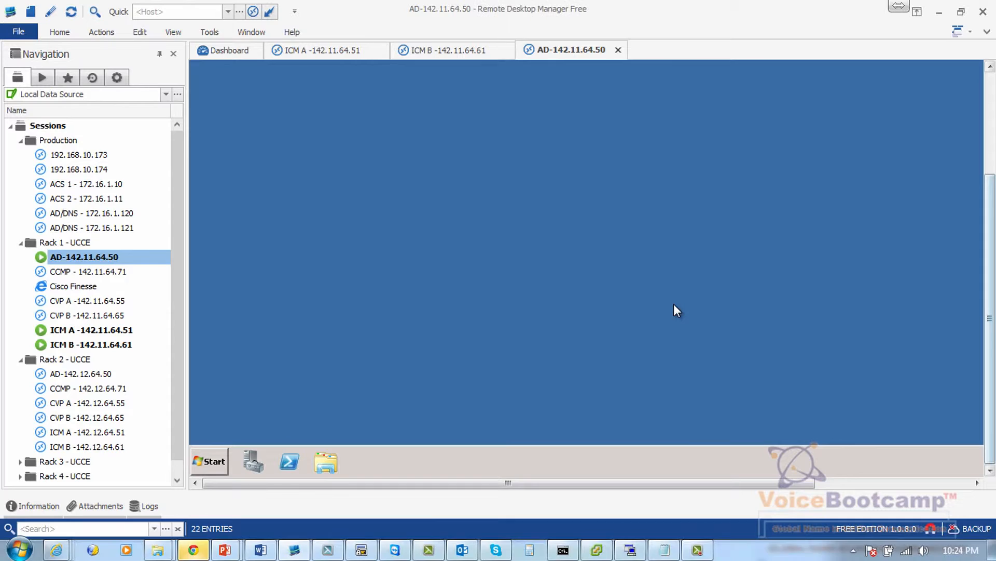
# Launch Active Directory Users and Computers from Start and select the pod1.com domain
pyautogui.click(208, 461)
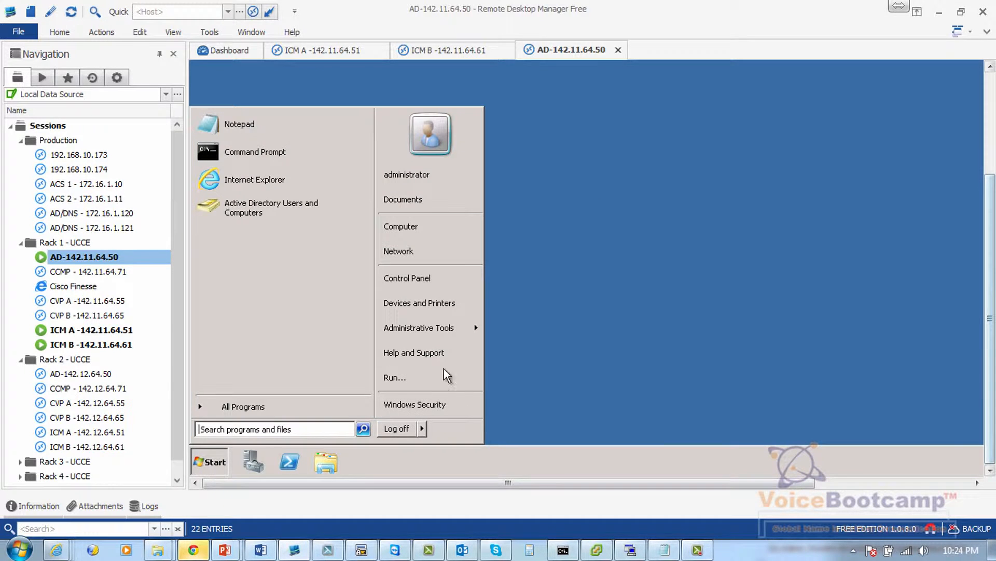
pyautogui.click(419, 328)
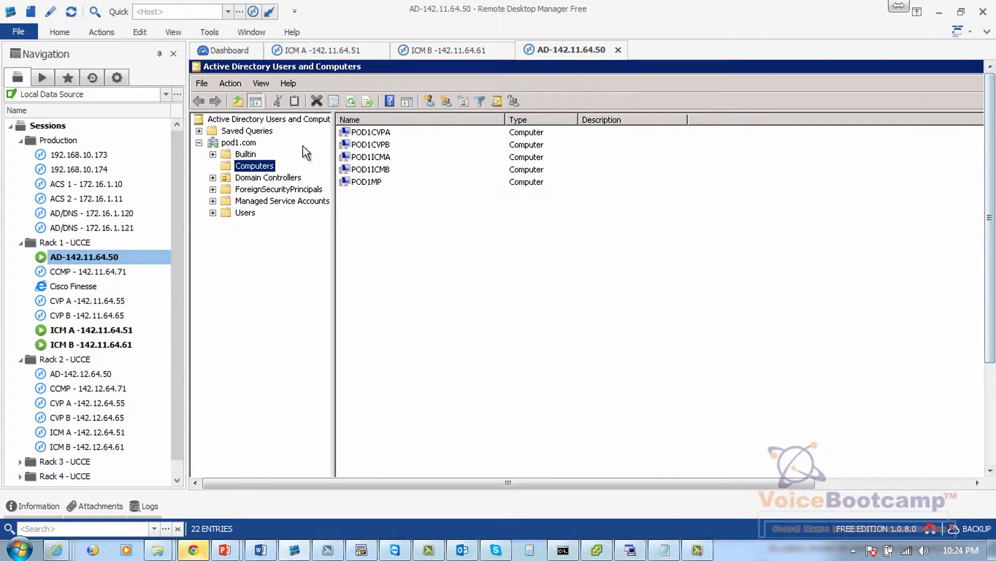
pyautogui.click(239, 142)
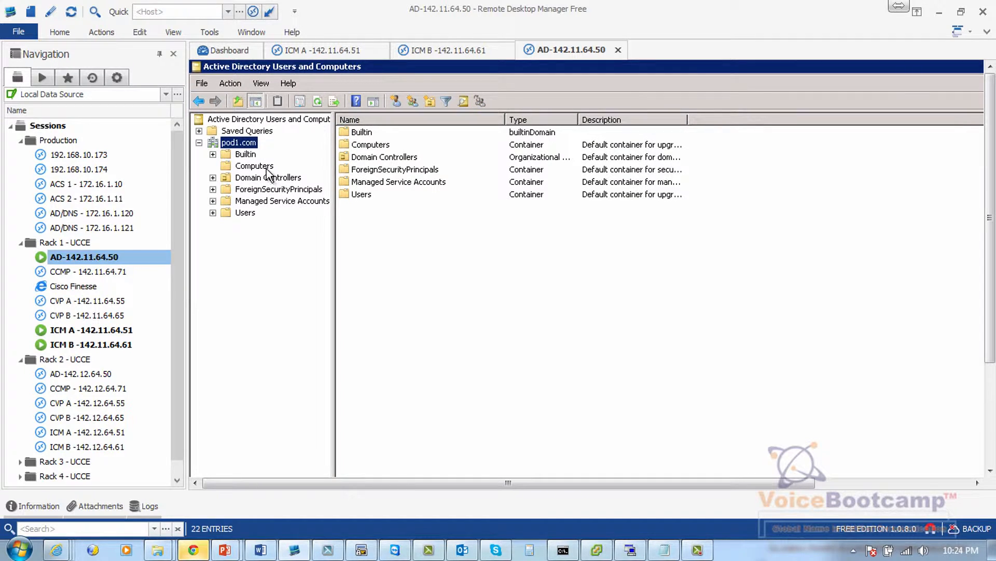
pyautogui.moveTo(248, 153)
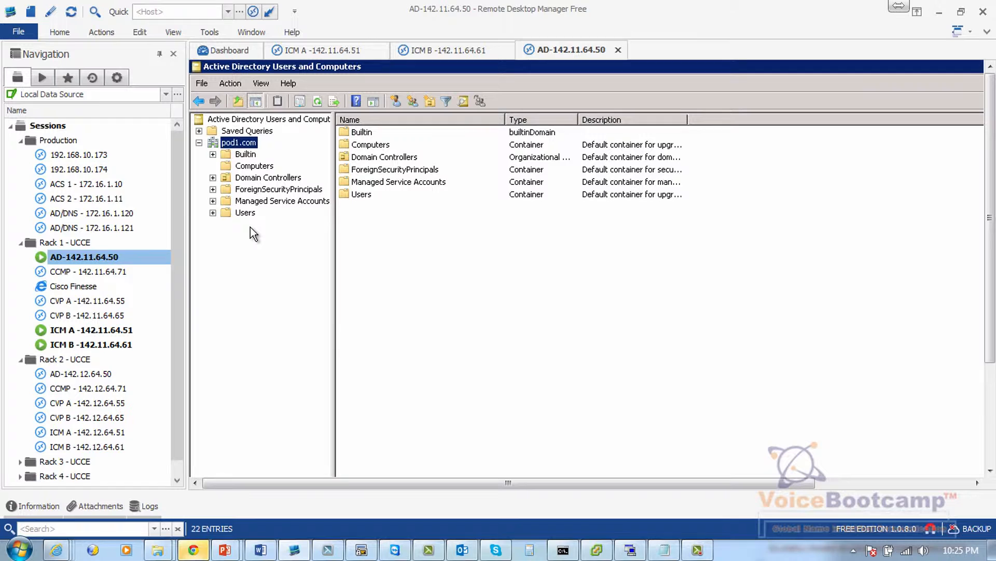
pyautogui.moveTo(14, 266)
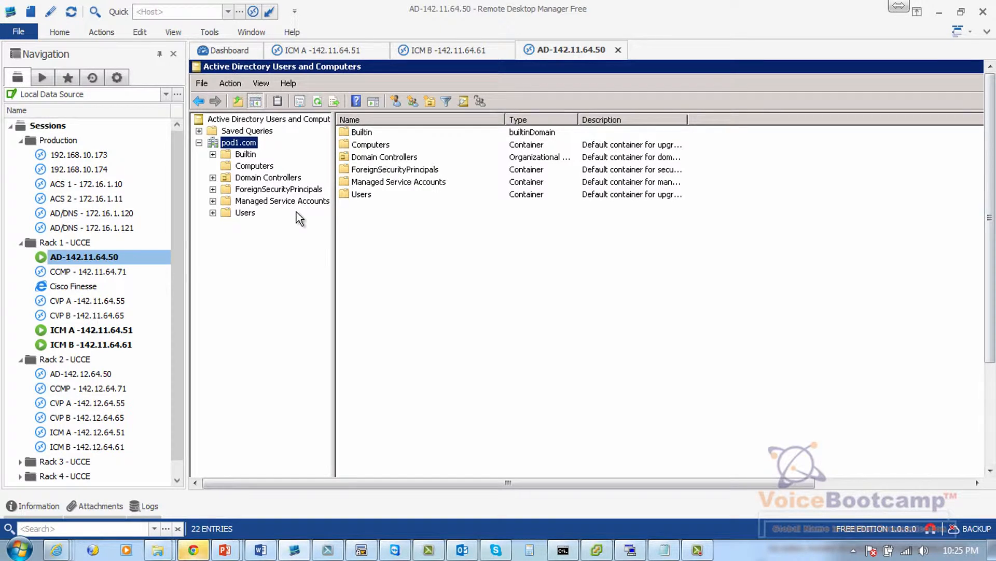
pyautogui.moveTo(129, 339)
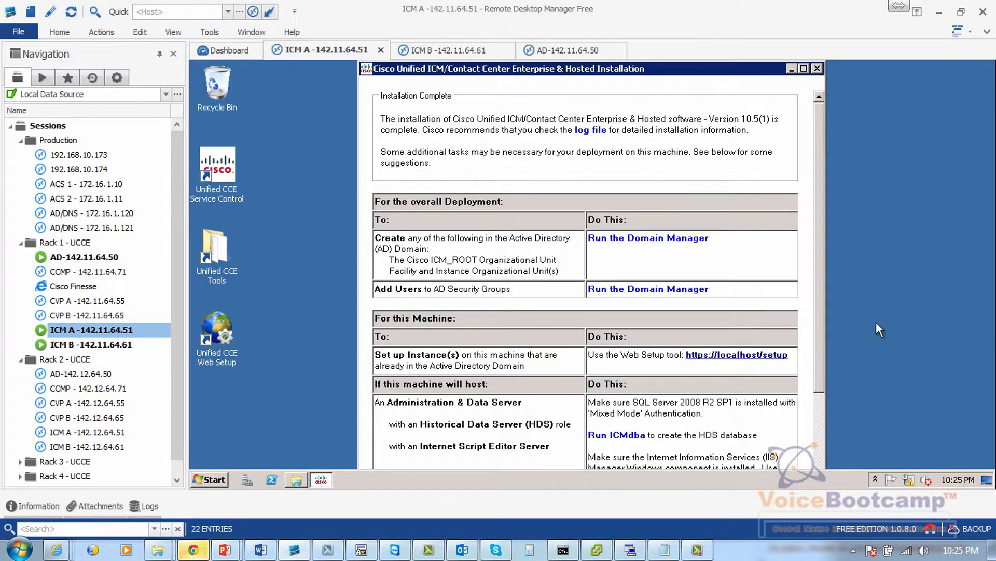
pyautogui.moveTo(625, 243)
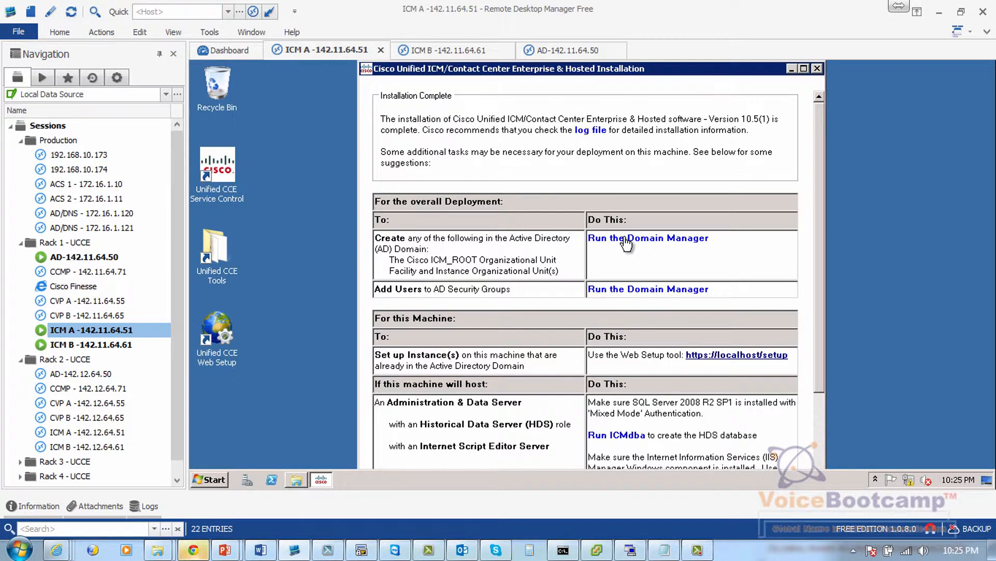
# Launch the Domain Manager shortcut from the Cisco Unified CCE Tools folder
pyautogui.click(648, 237)
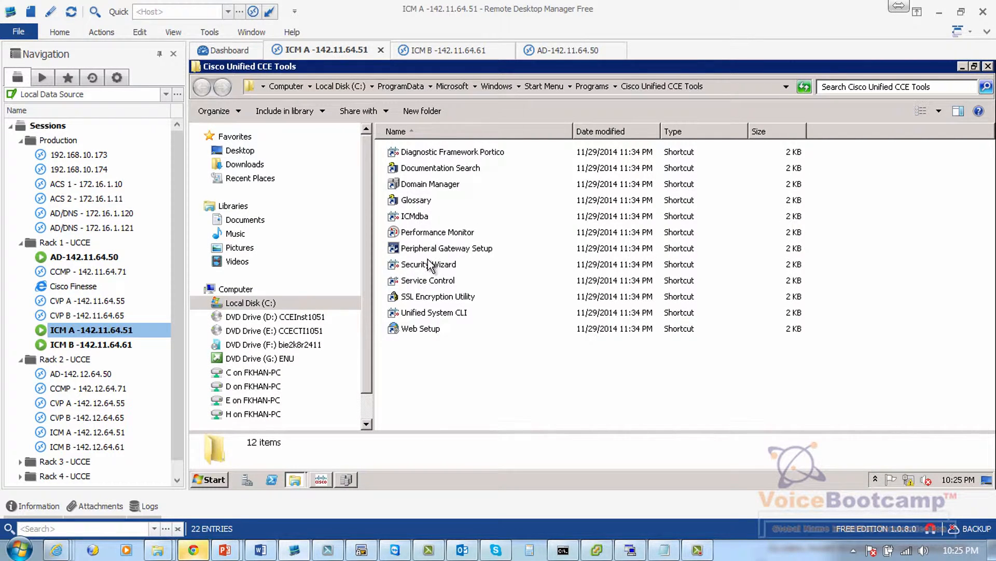
pyautogui.click(430, 184)
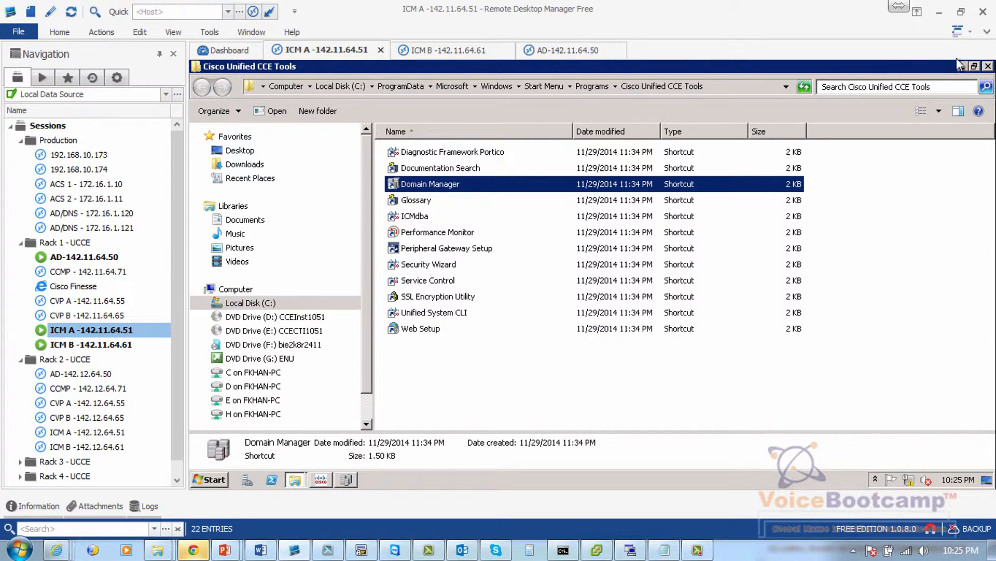
pyautogui.doubleClick(430, 183)
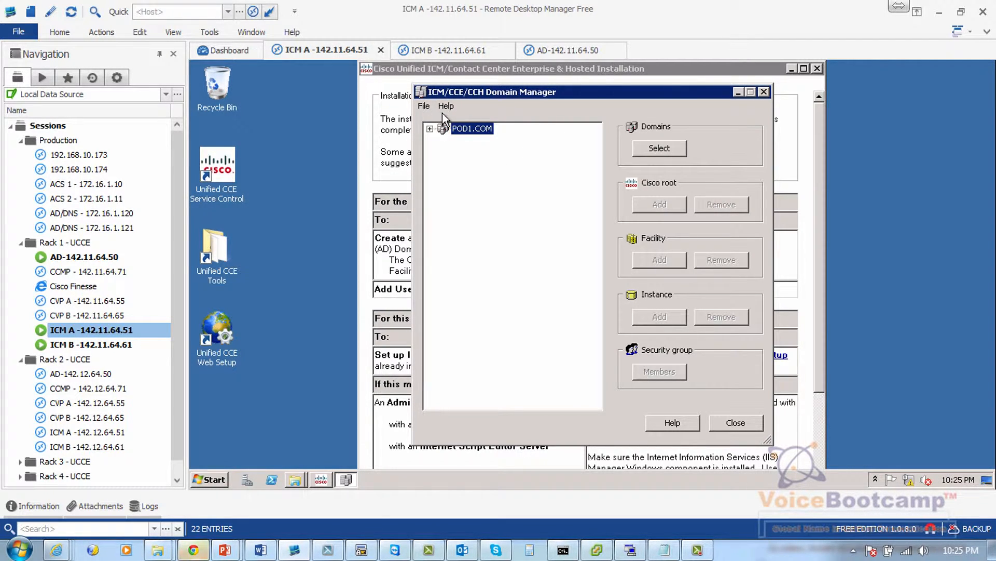
pyautogui.moveTo(293, 400)
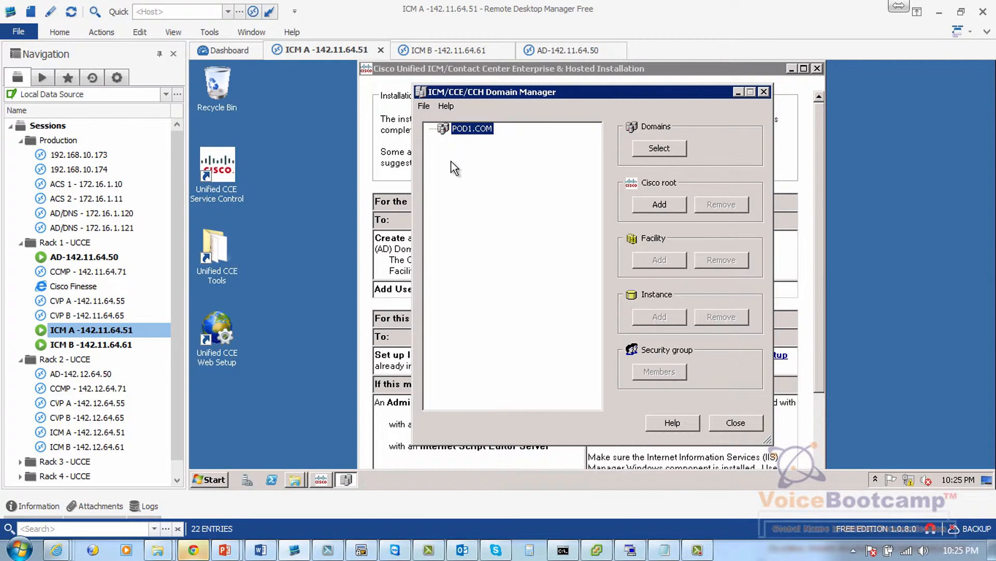
pyautogui.moveTo(587, 184)
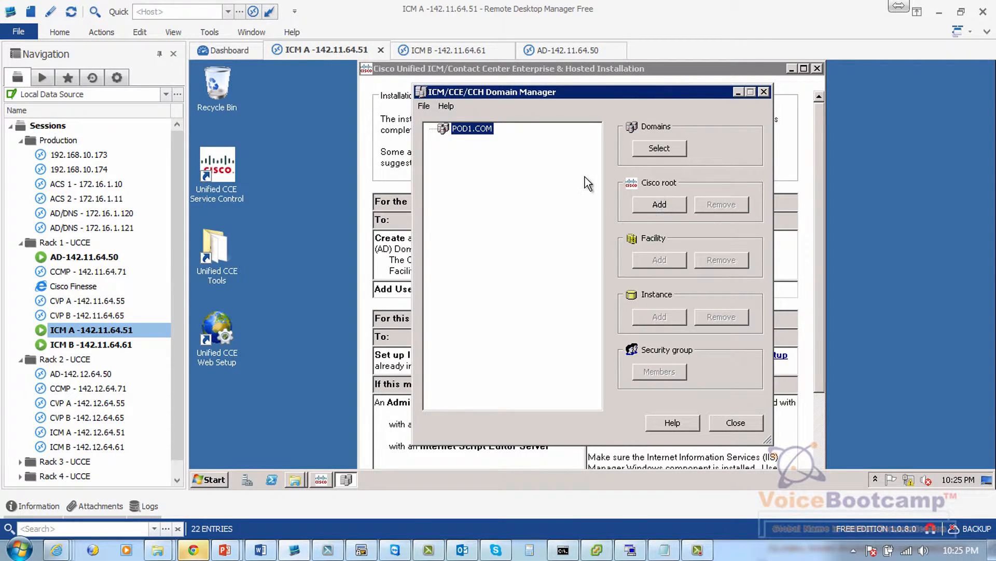
pyautogui.moveTo(667, 190)
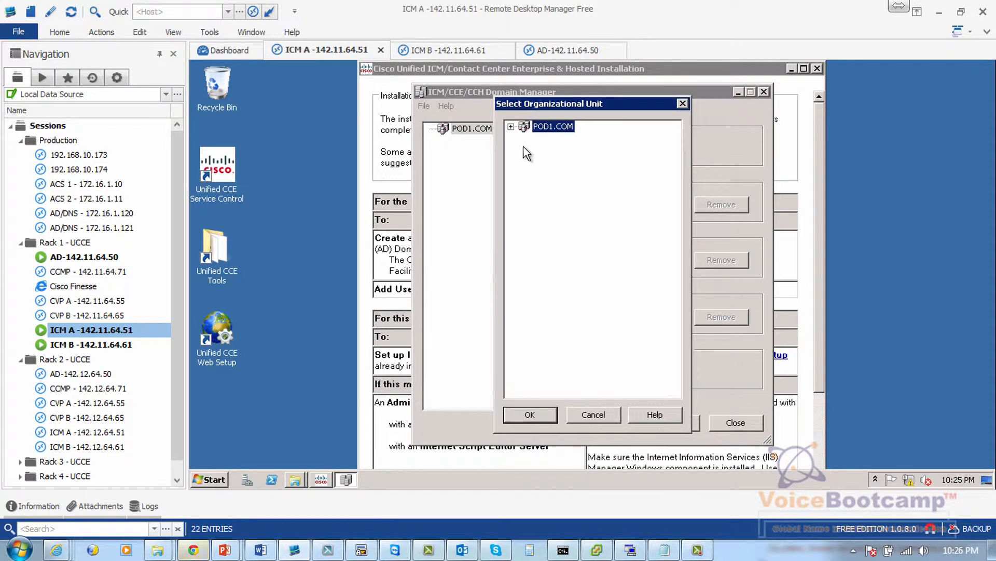
pyautogui.moveTo(520, 459)
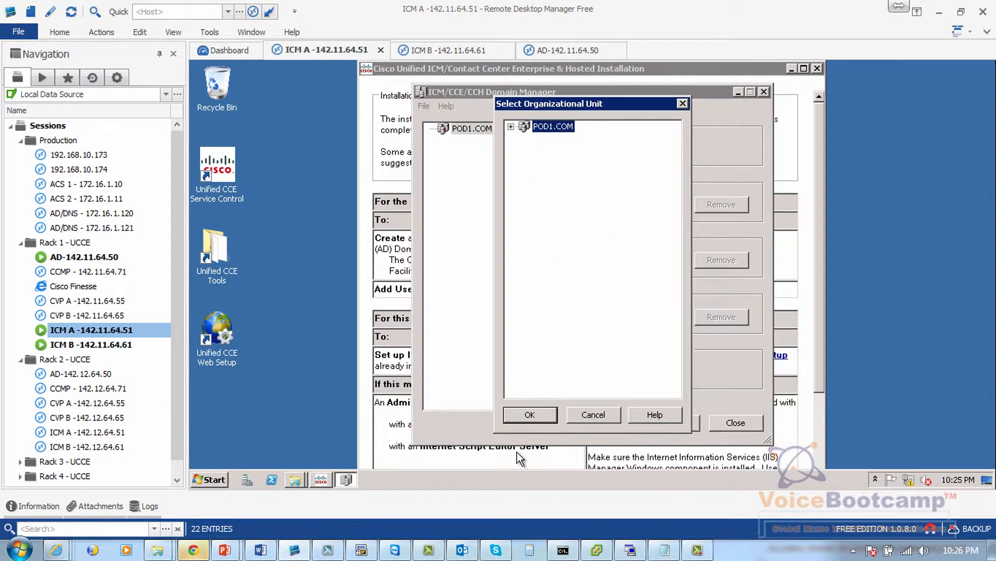
# Add the Cisco_ICM root under POD1.COM and expand it to reveal Config and Setup
pyautogui.click(529, 414)
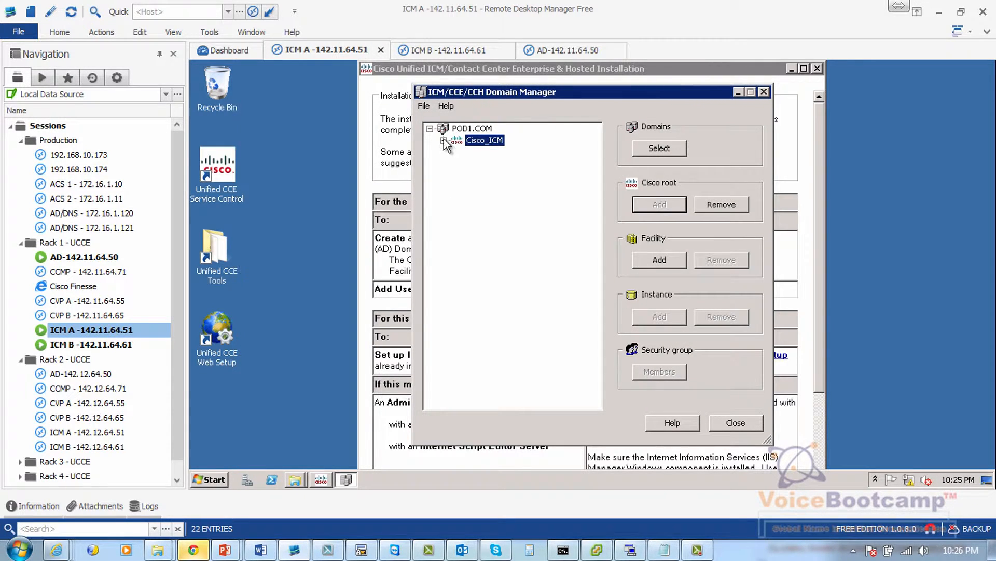
pyautogui.click(444, 139)
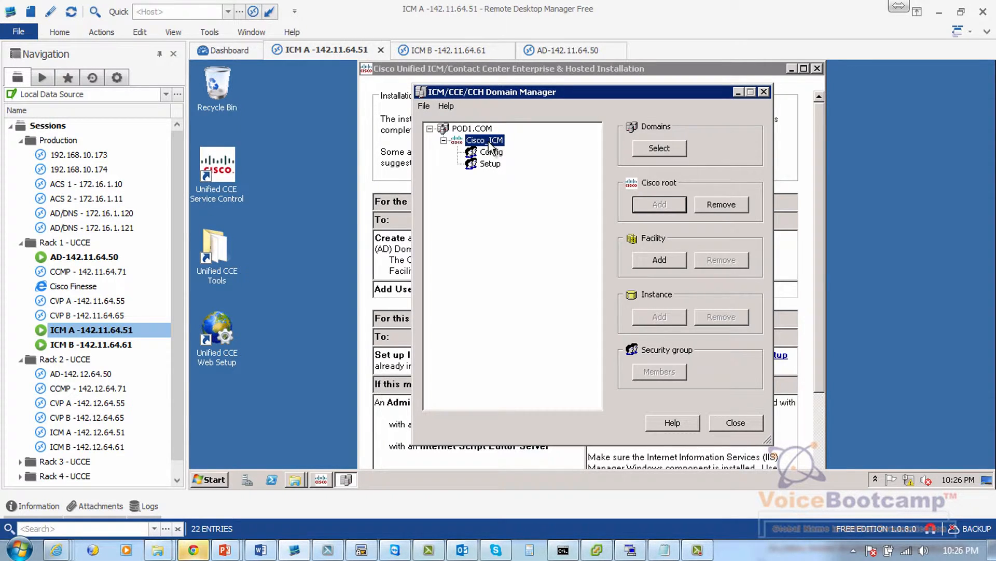
pyautogui.moveTo(512, 187)
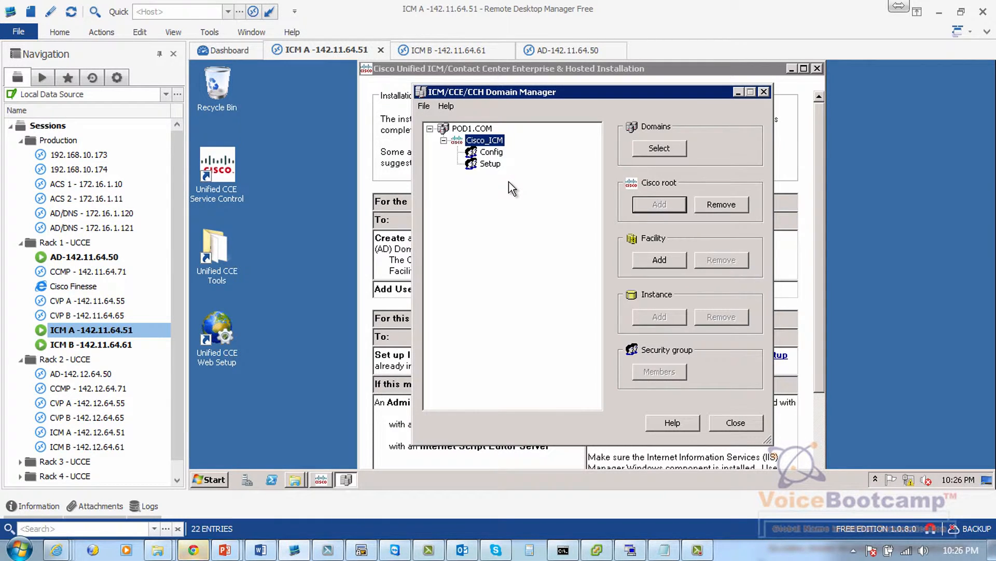
pyautogui.moveTo(479, 211)
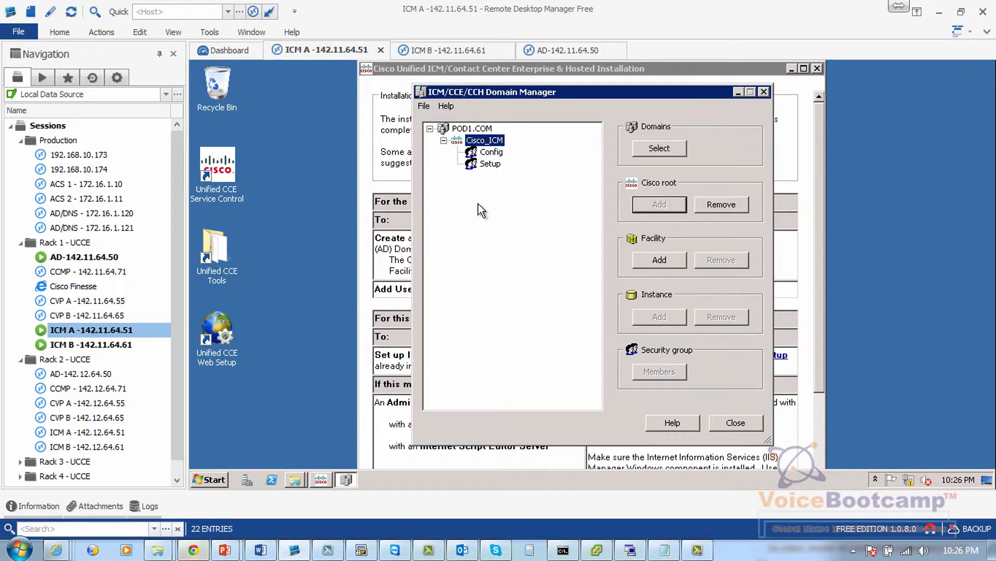
pyautogui.moveTo(453, 242)
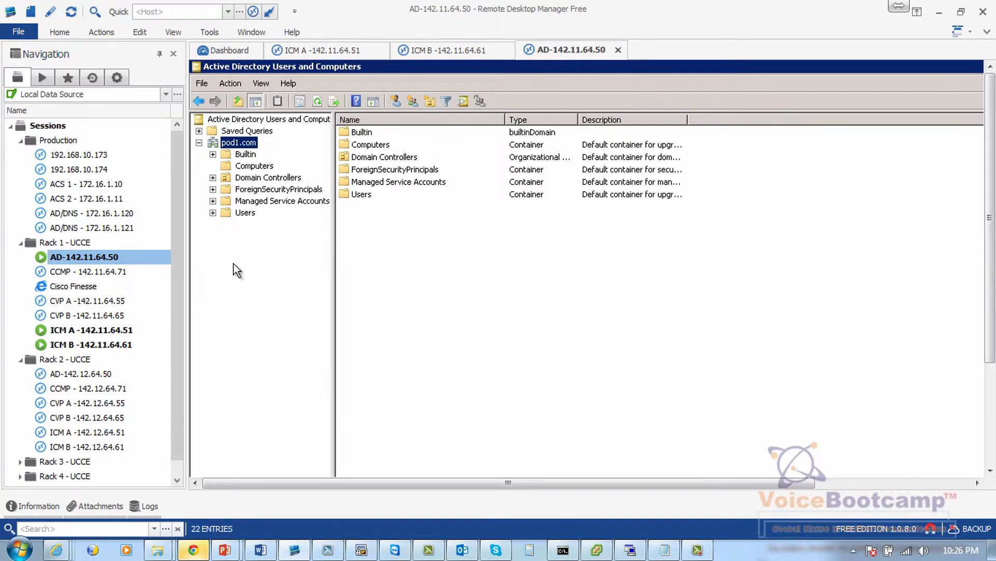
# Refresh pod1.com, open Cisco_ICM, select Cisco_ICM_Config and sort the groups by Type
pyautogui.click(199, 142)
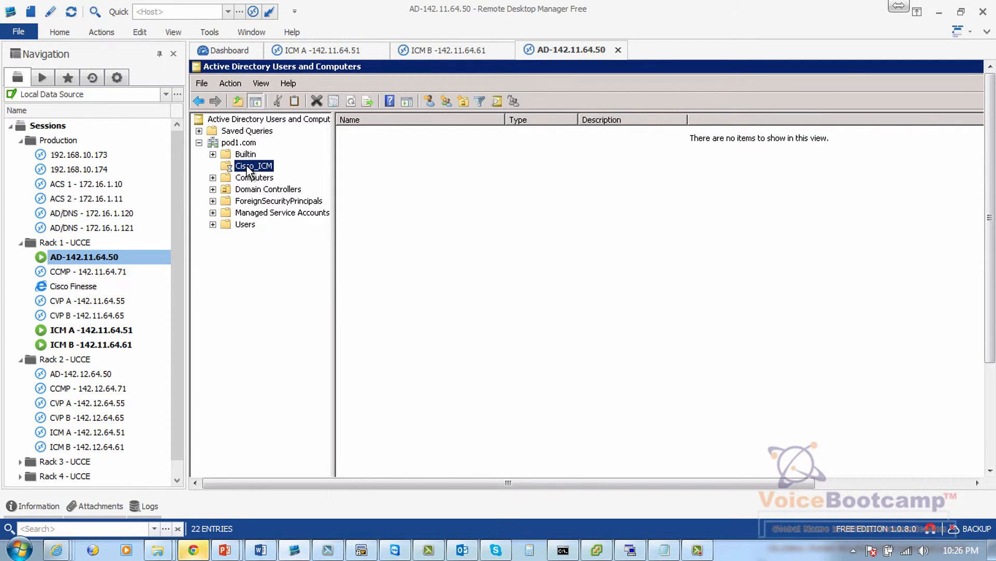
pyautogui.click(253, 165)
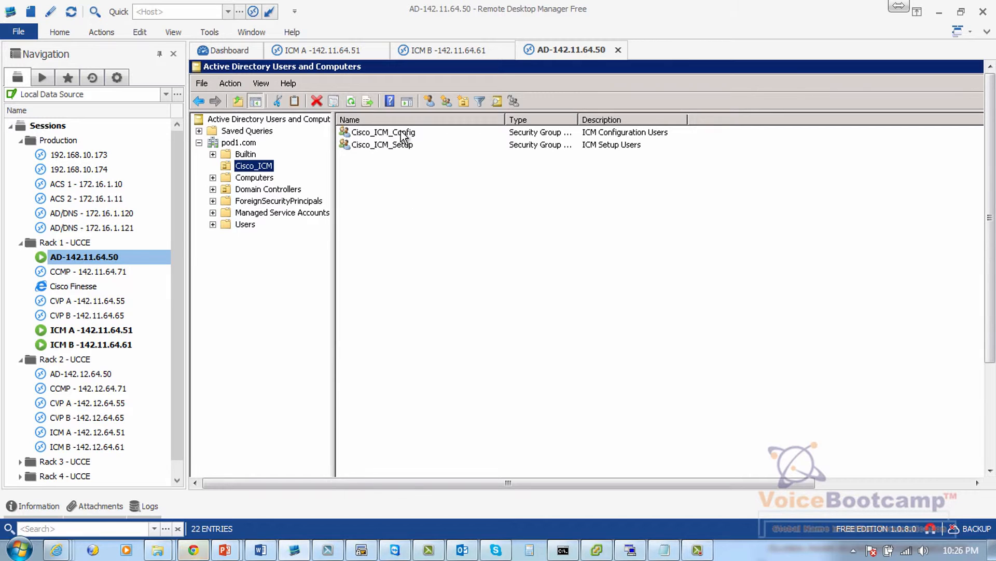
pyautogui.click(383, 131)
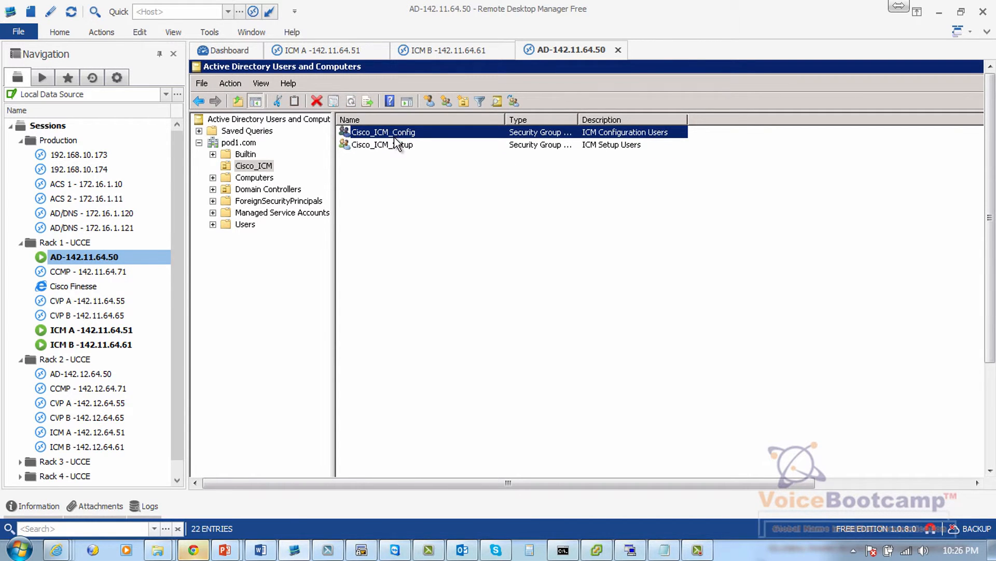
pyautogui.click(518, 120)
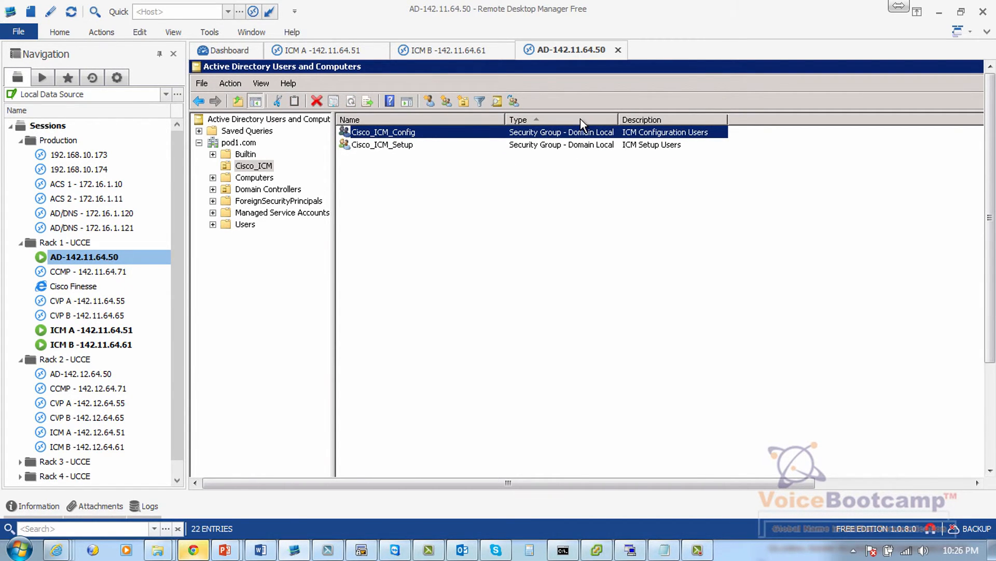